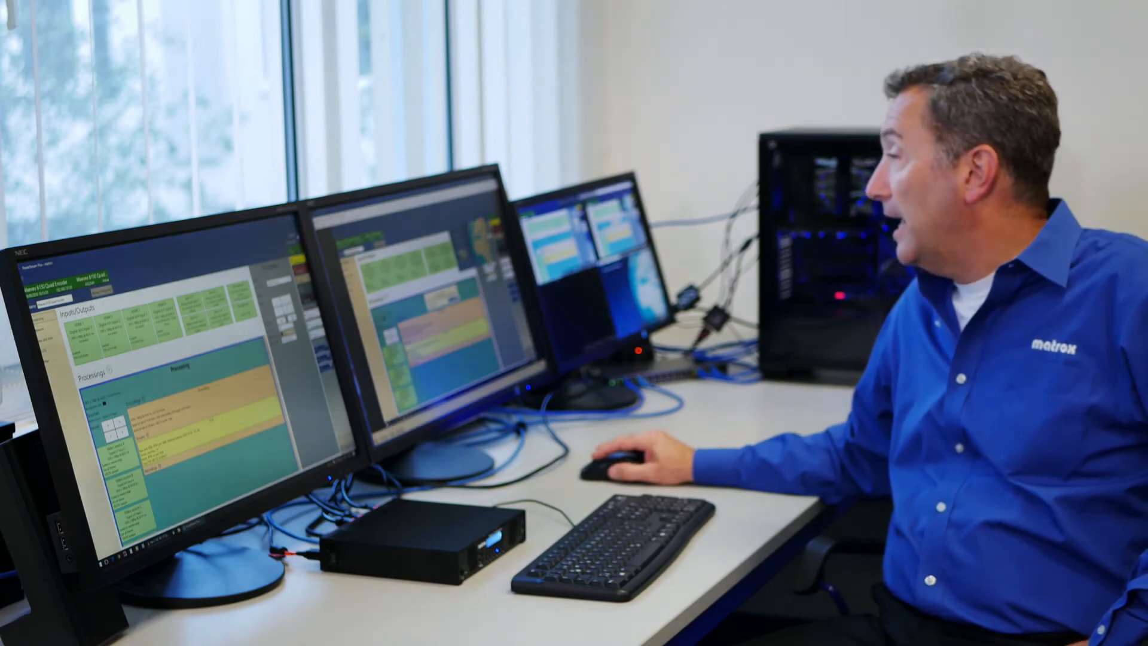
Play the network stream rtsp://192.168.137.50:3049/S1, showing the four-source quad layout.
click(14, 25)
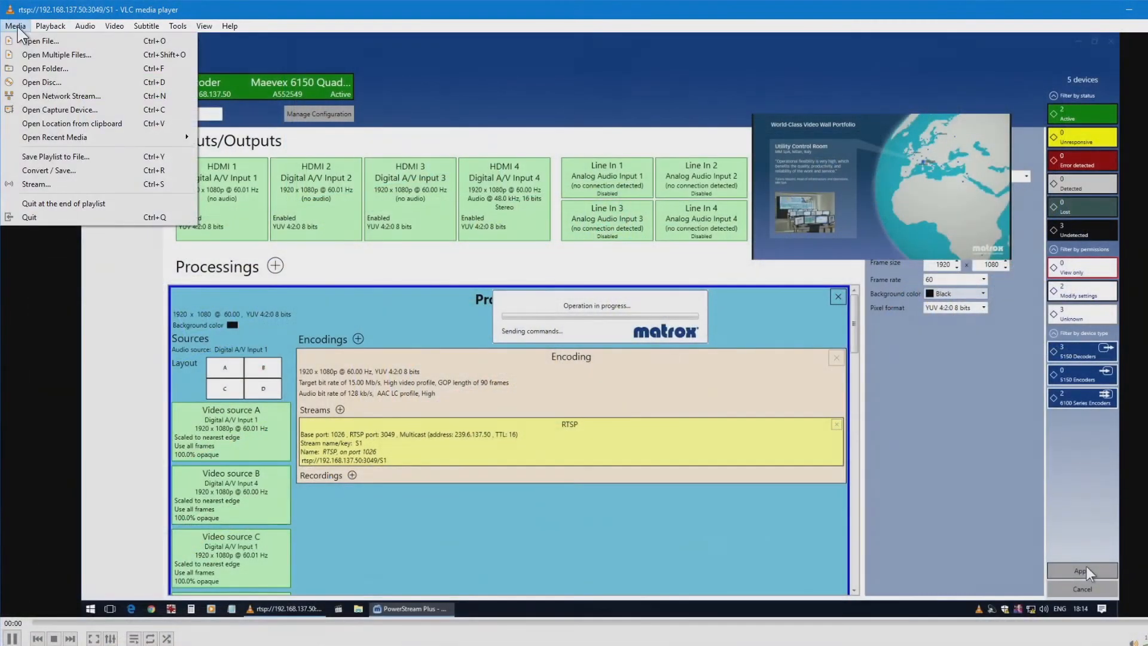
click(61, 95)
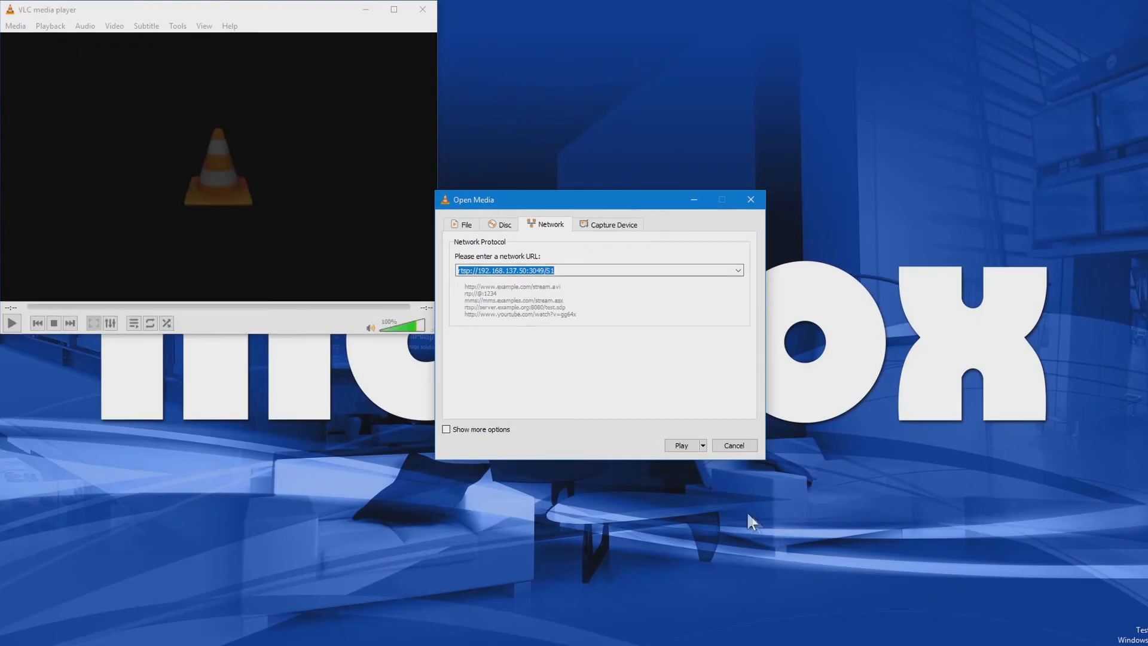
click(680, 445)
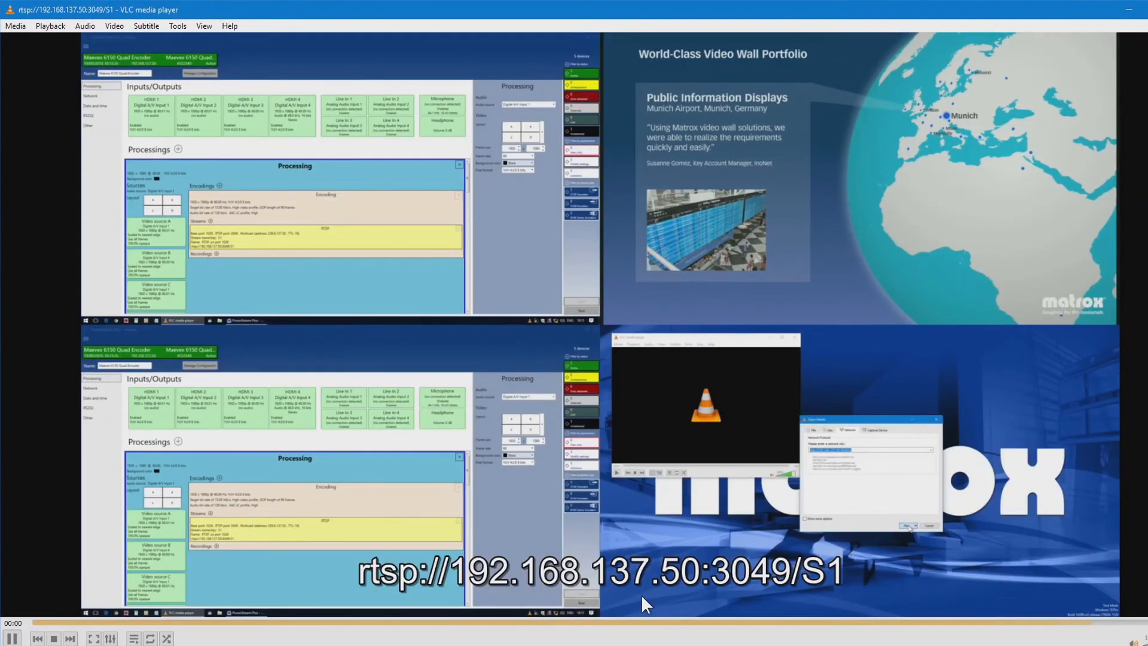